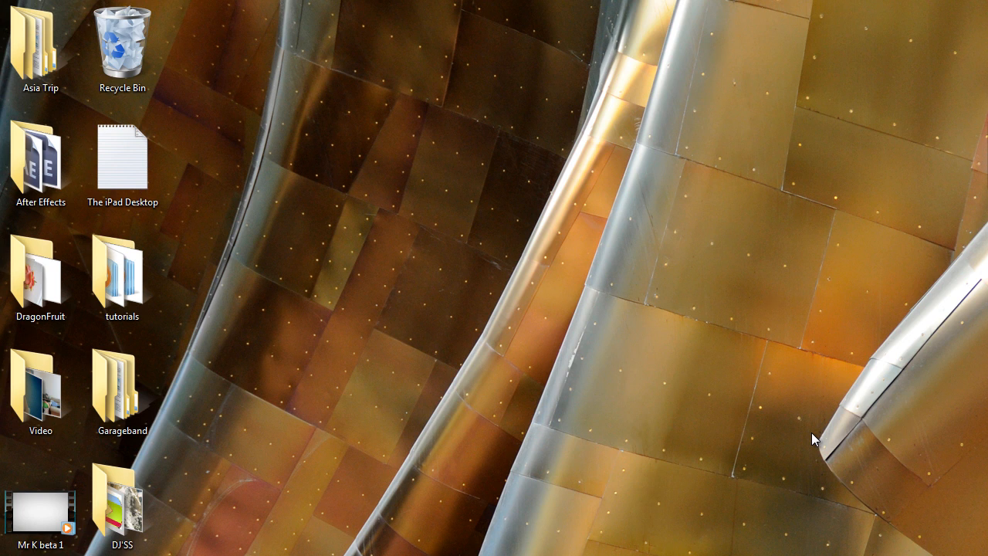
mouse_move(503, 275)
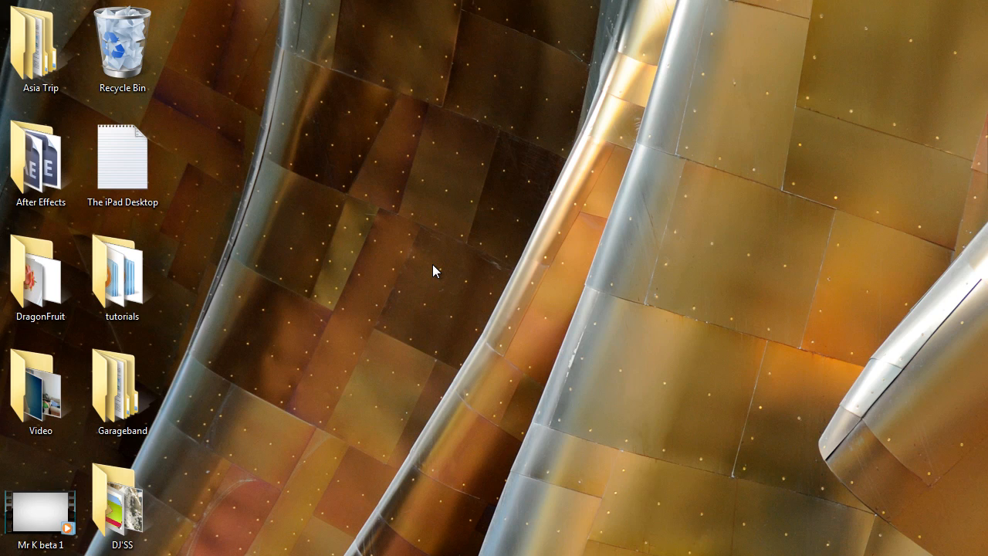
mouse_move(423, 256)
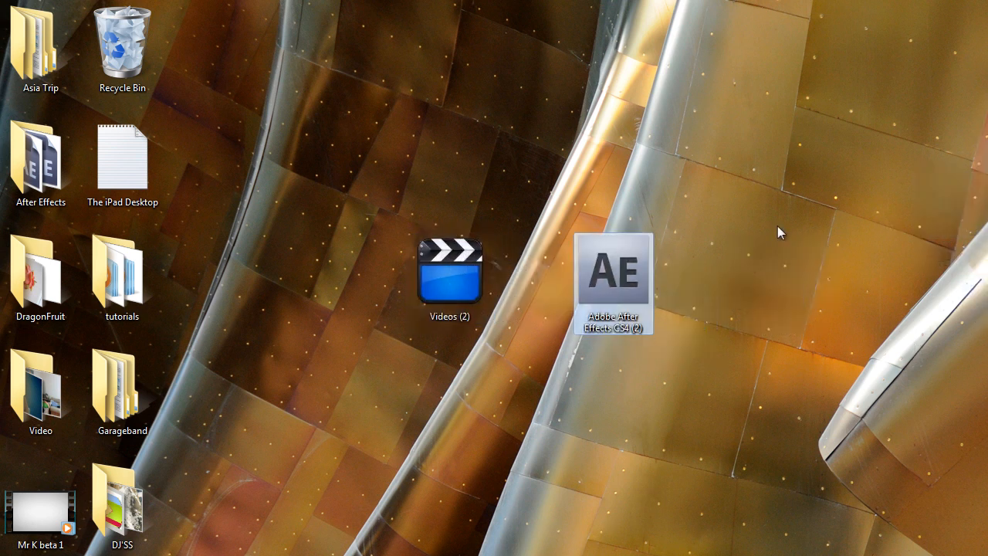
Step: Exclude the Videos (2), After Effects and Computer shortcuts from Fences quick-hide, then hide the other icons
click(450, 269)
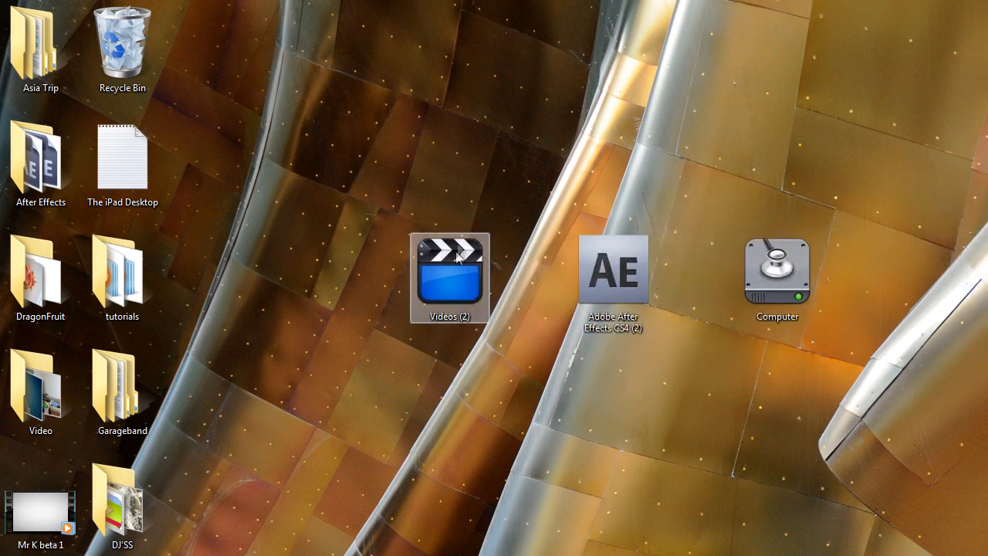
mouse_move(615, 270)
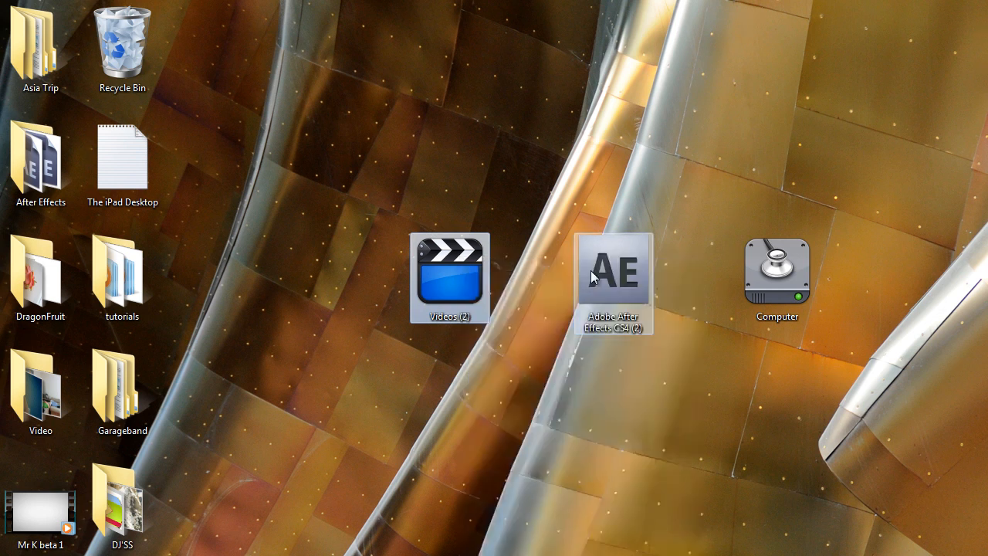
right_click(777, 271)
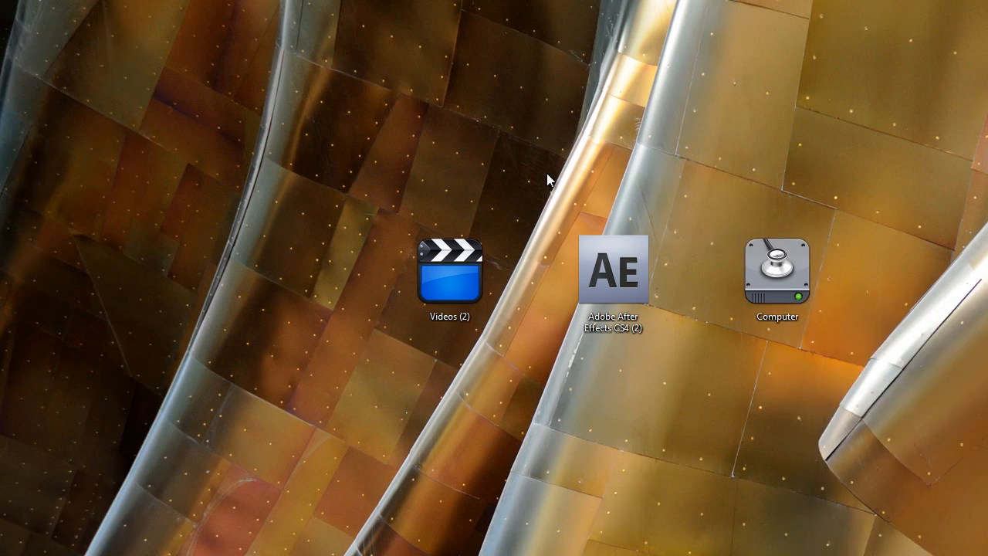
mouse_move(184, 473)
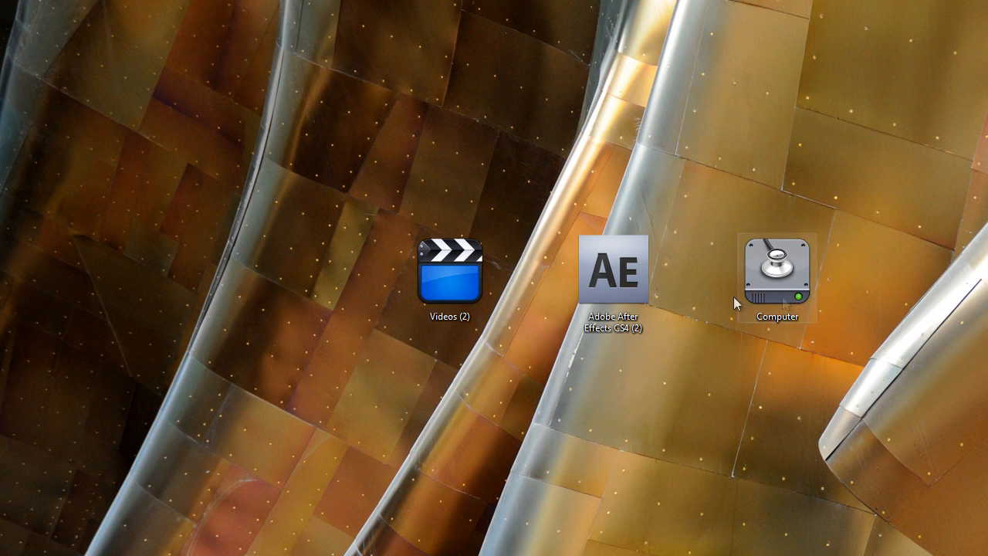
mouse_move(318, 241)
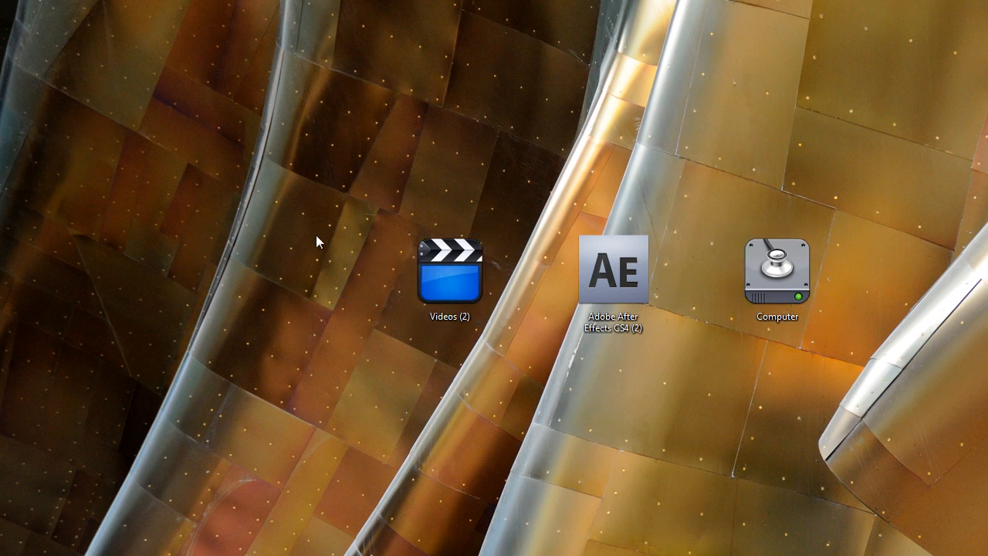
mouse_move(326, 284)
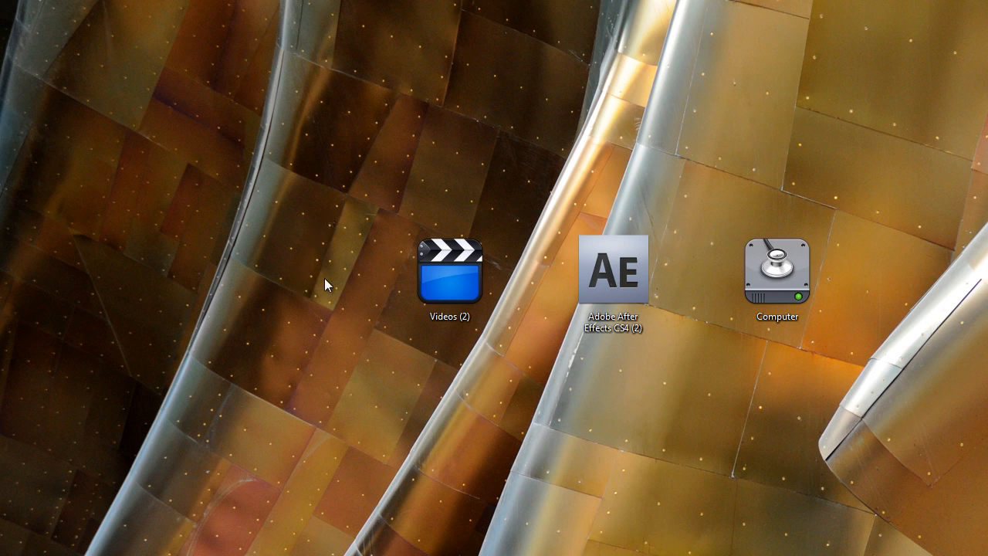
mouse_move(334, 272)
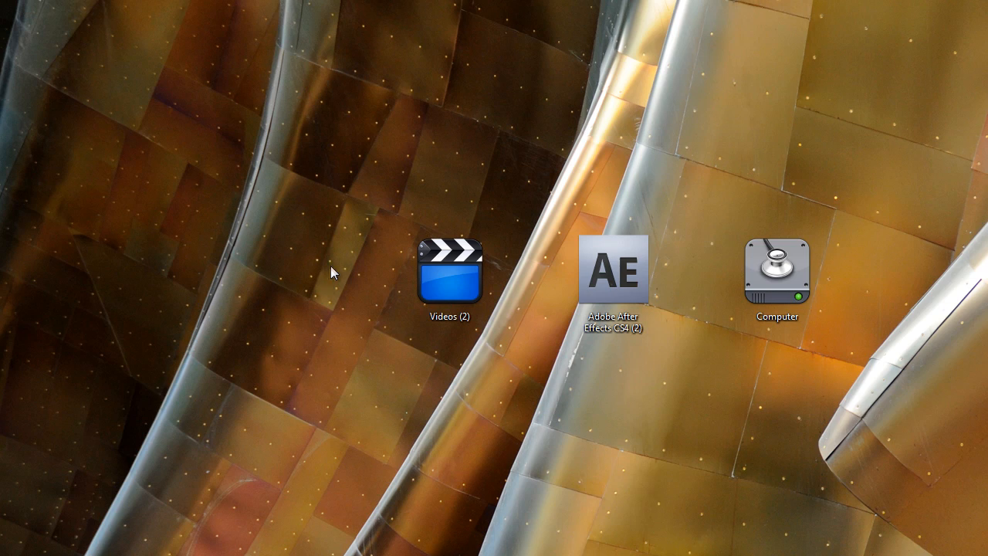
mouse_move(429, 207)
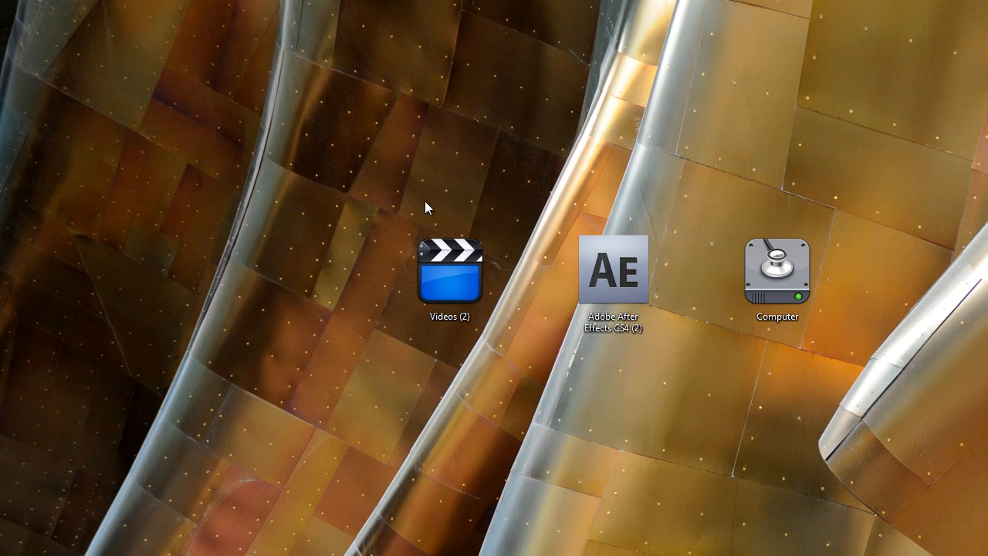
Step: Show the hidden icons and send the Asia Trip folder to the desktop as a shortcut
click(451, 275)
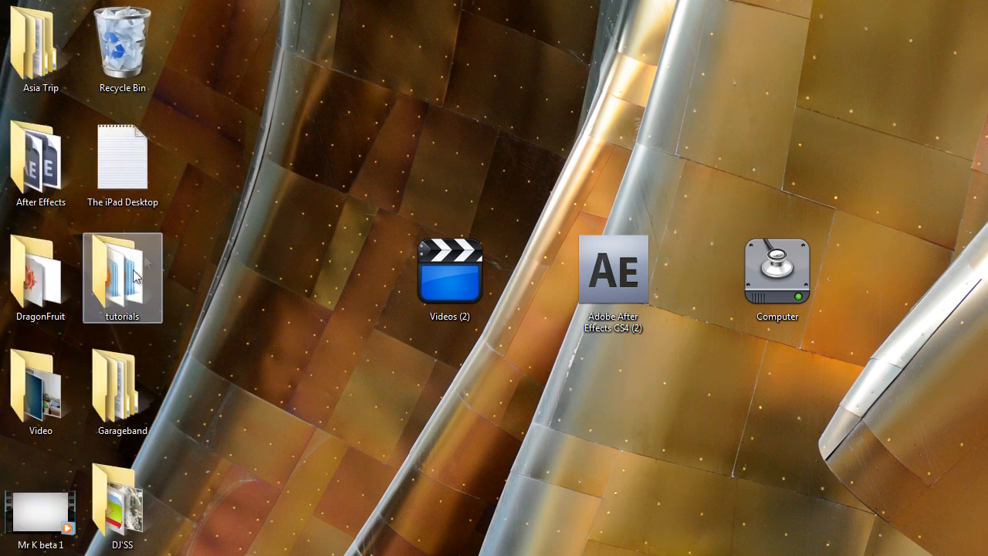
right_click(122, 276)
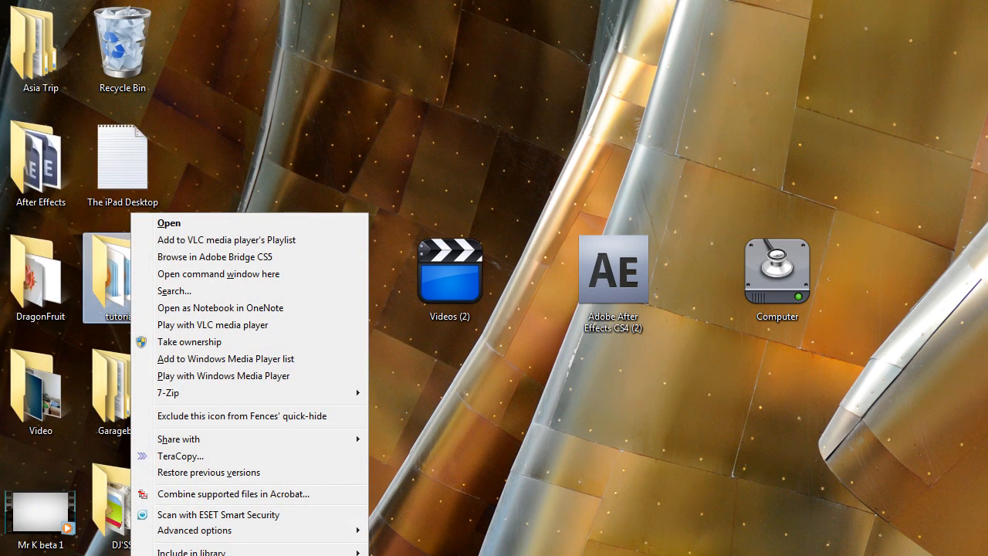
mouse_move(152, 105)
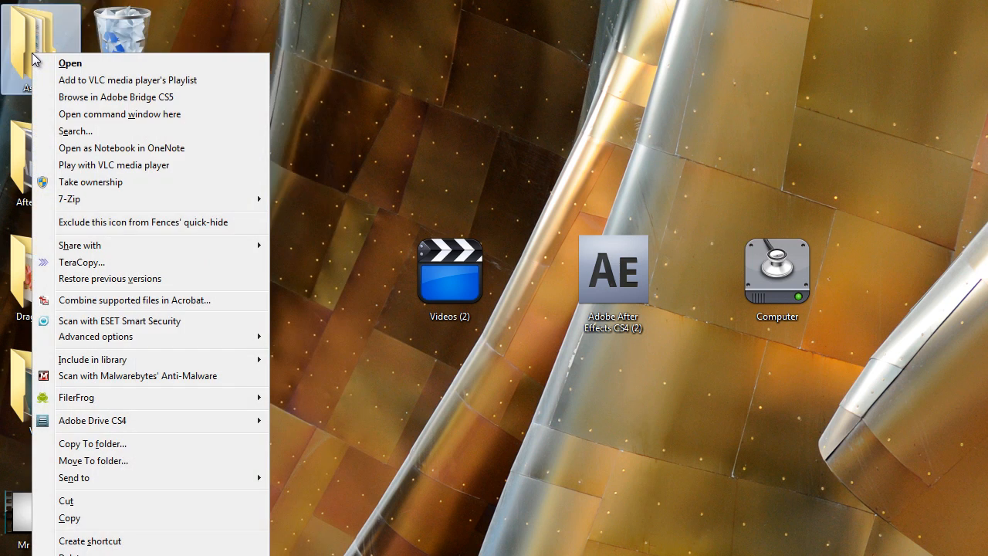
click(74, 478)
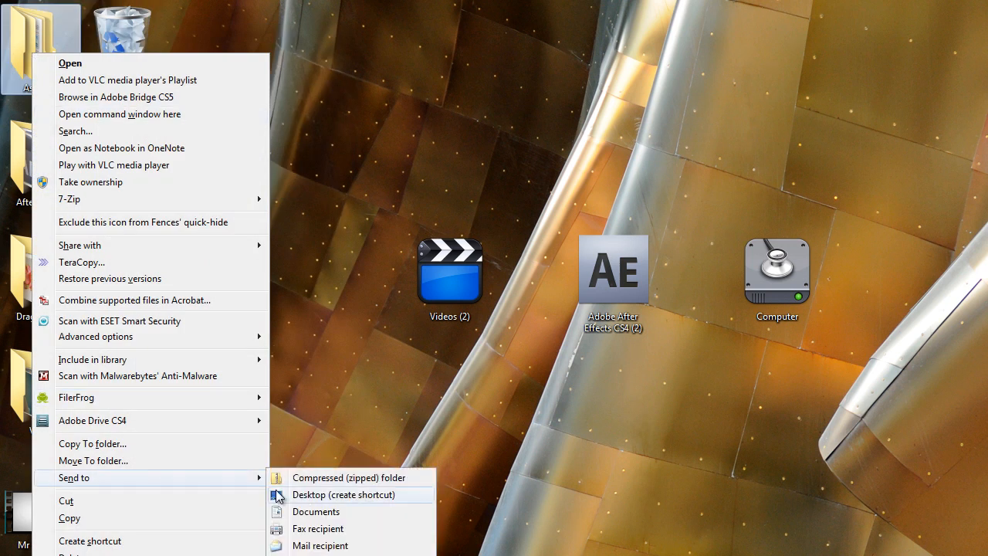
click(343, 494)
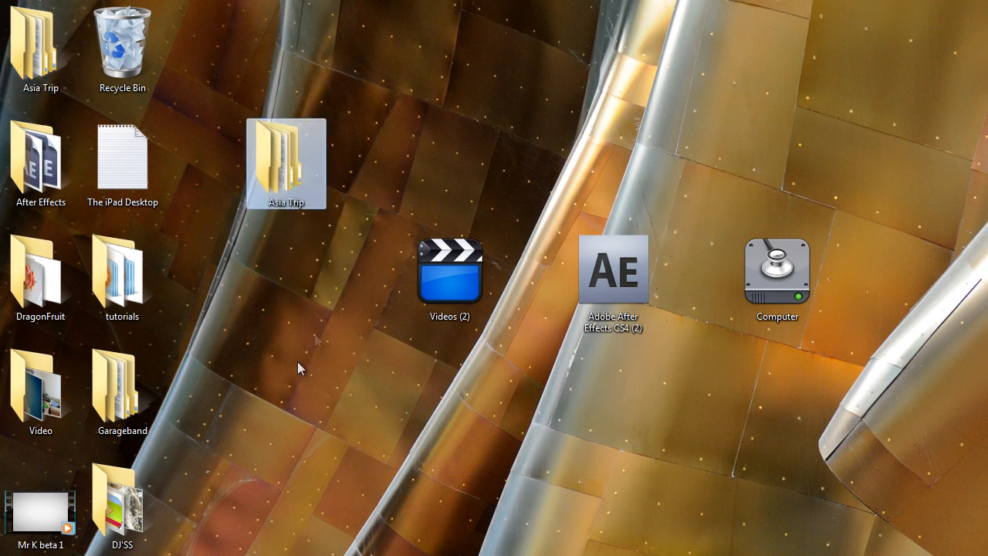
Step: In the shortcut's Properties, trim the Target path so it points to the Desktop folder and apply
right_click(286, 164)
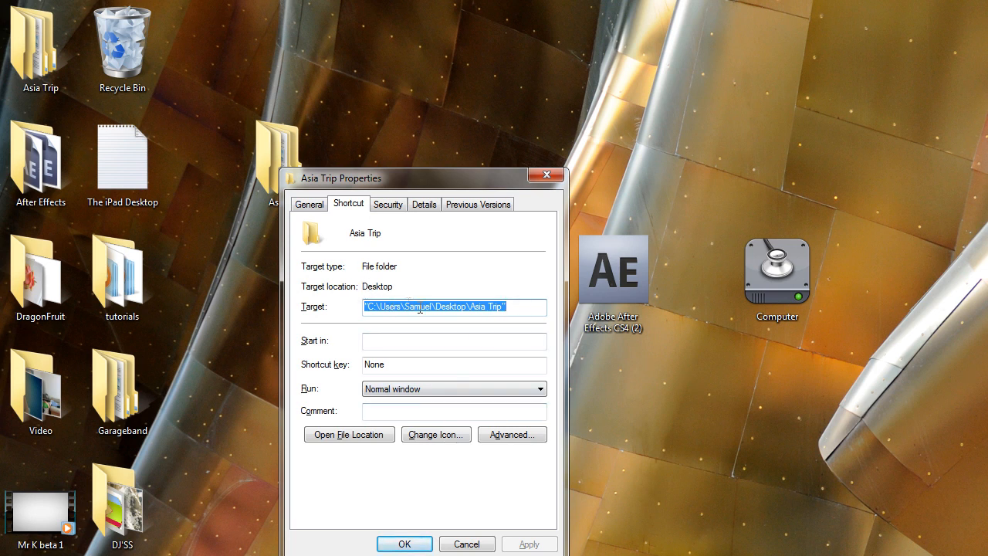
click(451, 307)
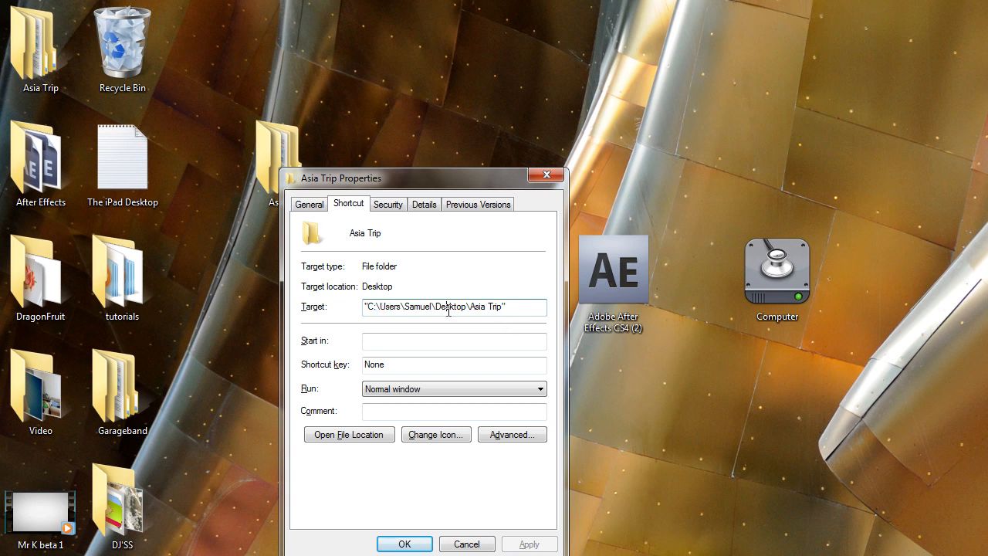
mouse_move(435, 266)
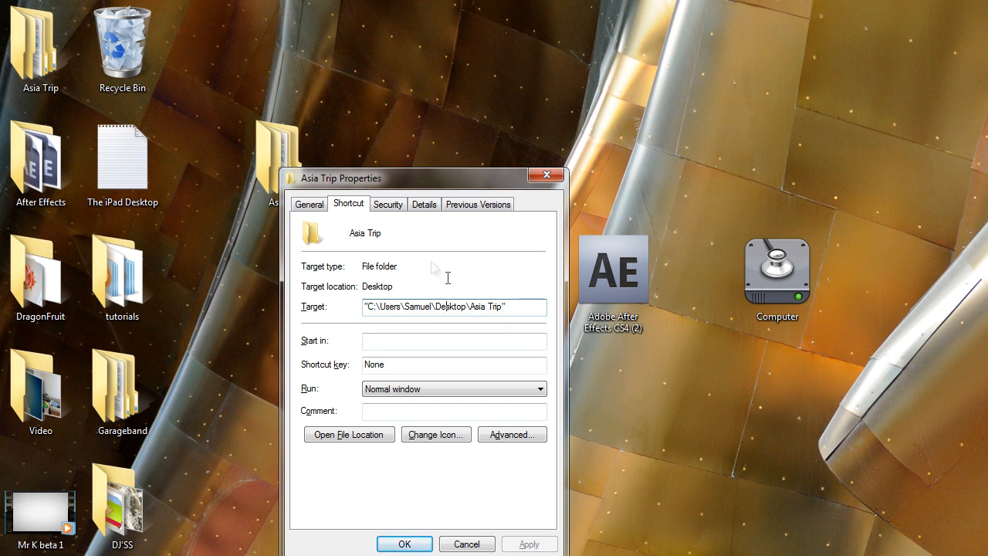
double_click(486, 307)
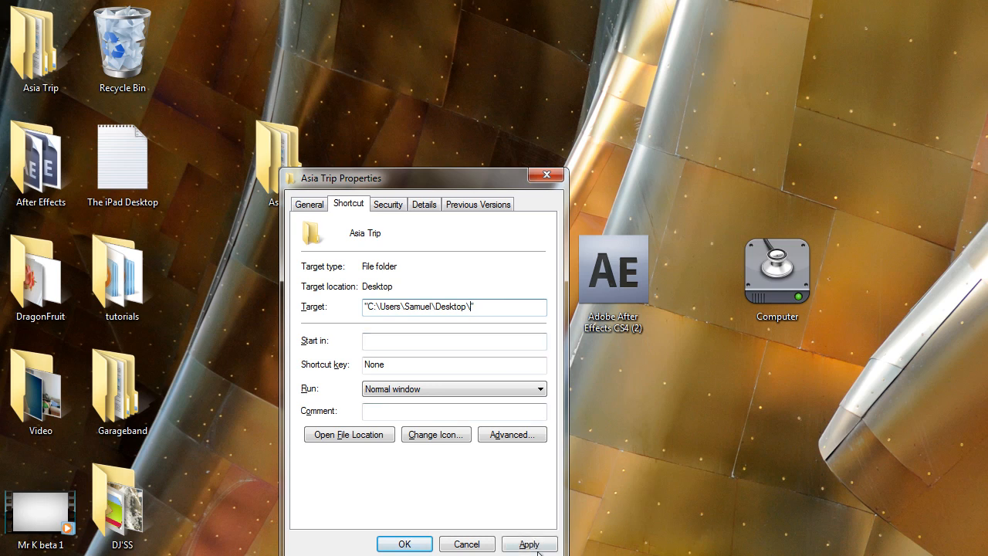
click(529, 544)
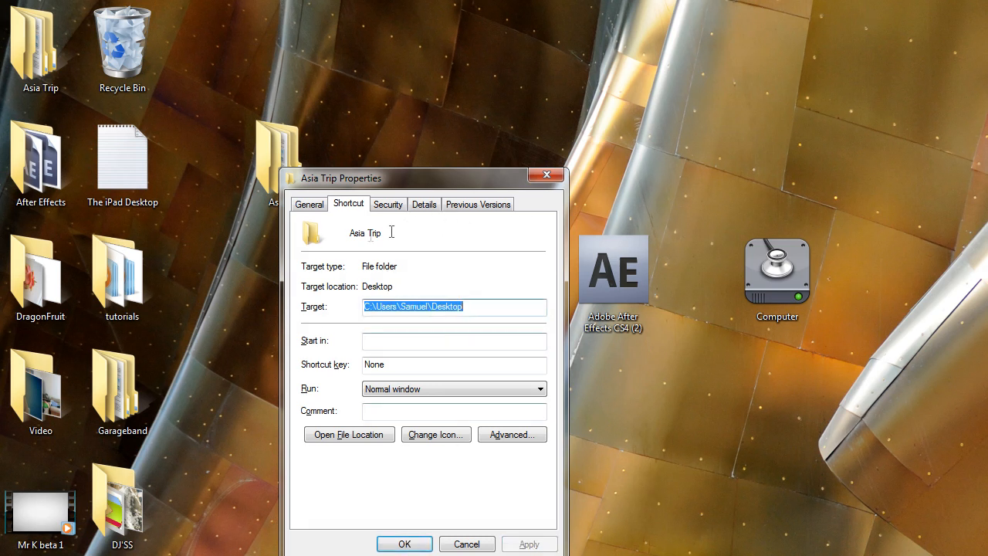
Step: Rename the shortcut to 'Desktop', confirming it becomes Desktop (2)
click(309, 204)
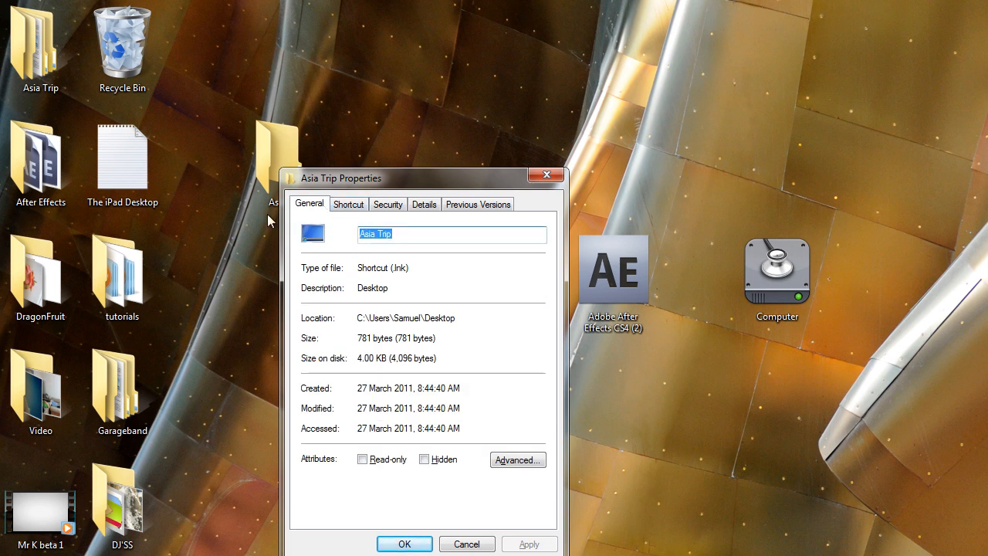
text(Desktop)
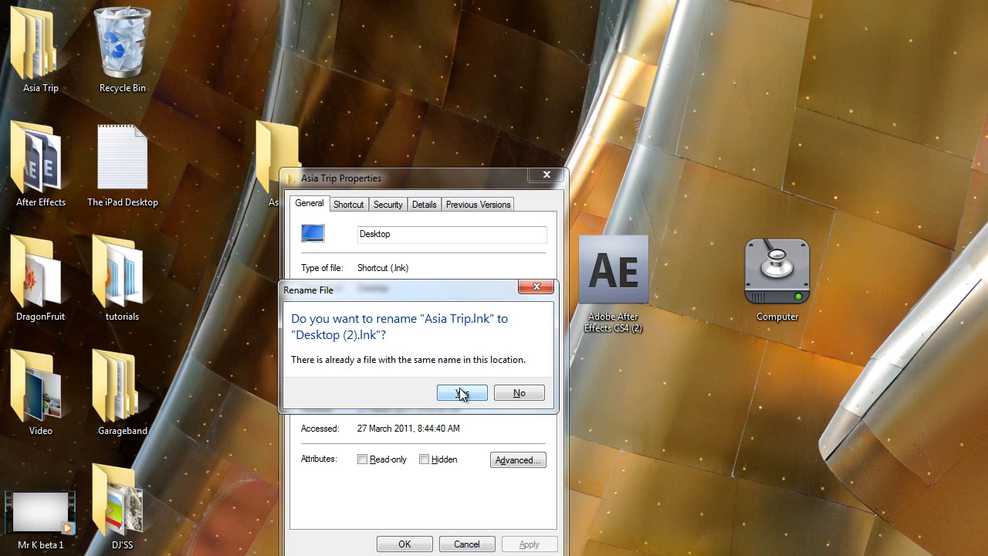
click(460, 392)
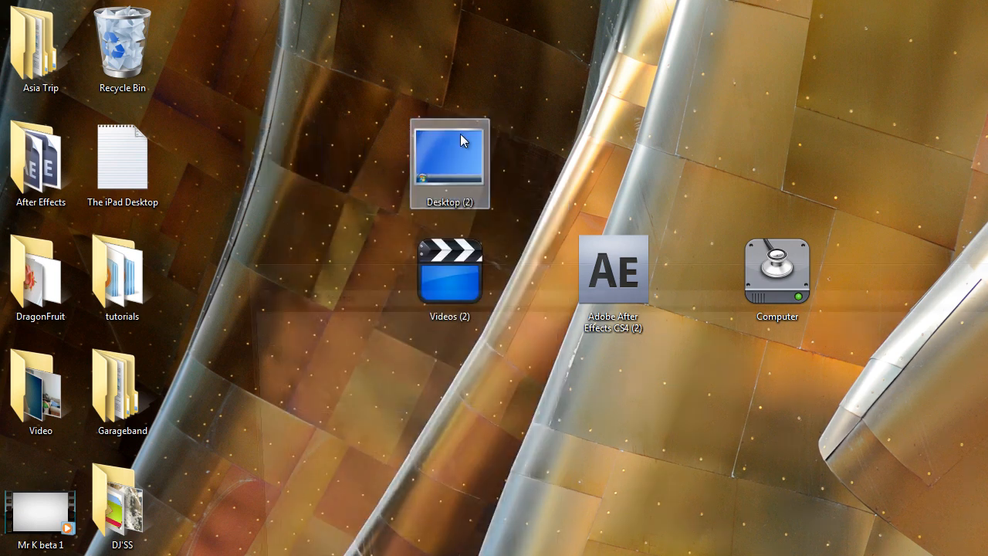
Step: Move the Desktop (2) shortcut up toward the top of the desktop
double_click(450, 162)
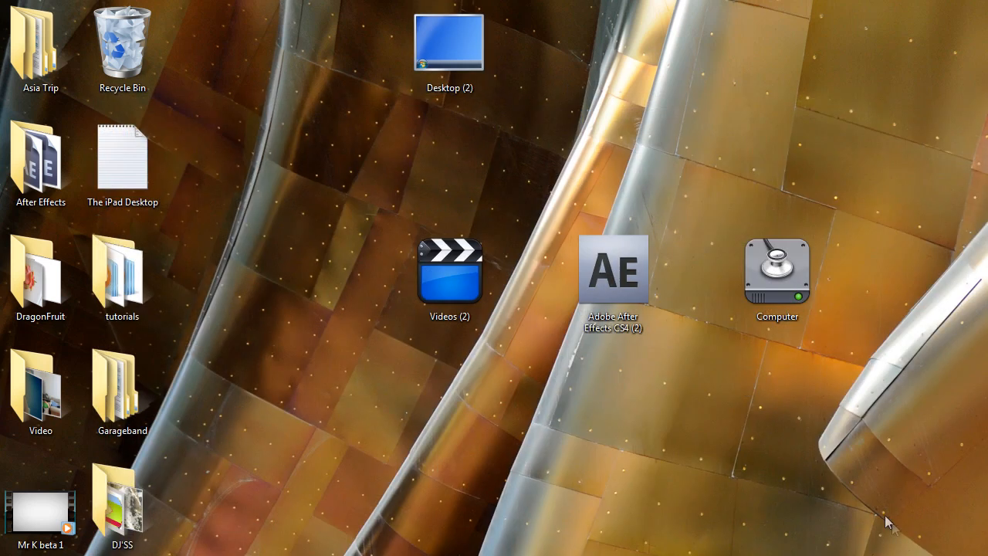
mouse_move(861, 481)
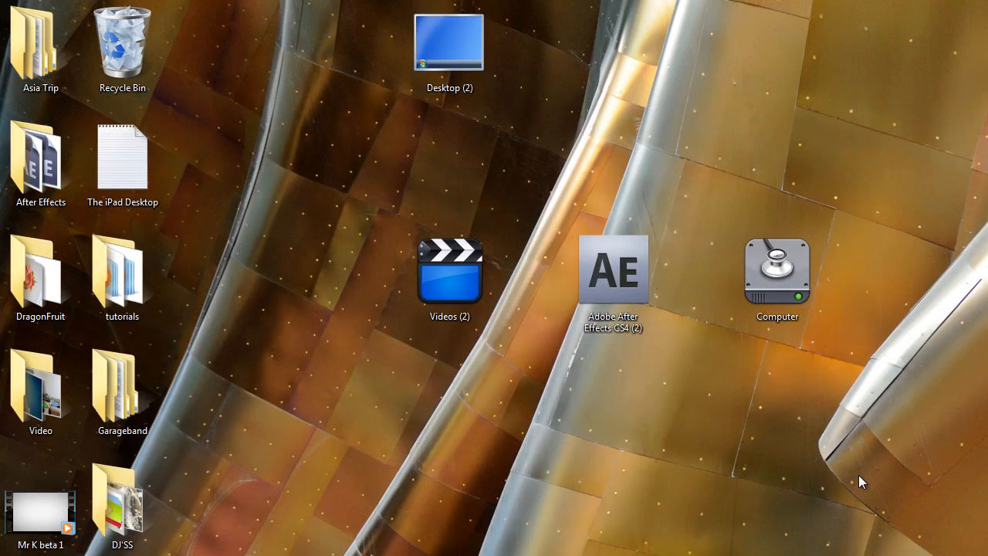